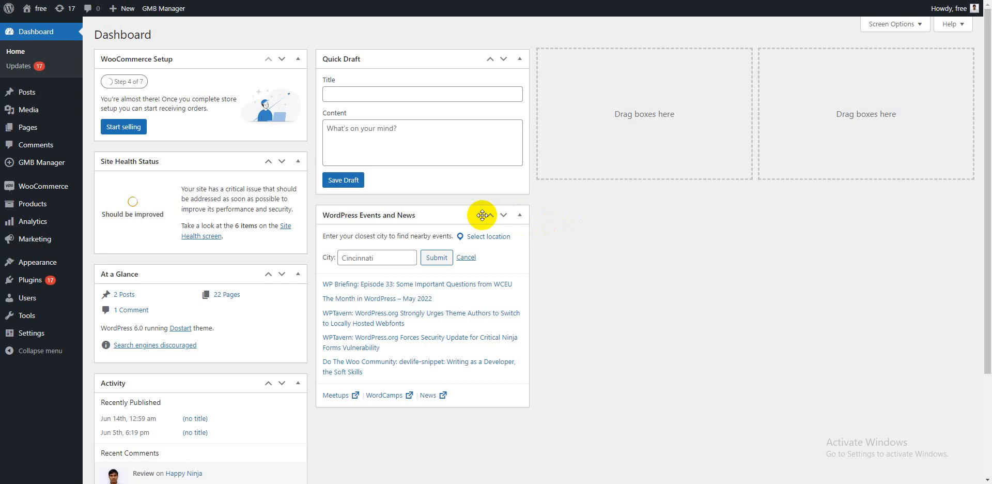
mouse_move(30, 203)
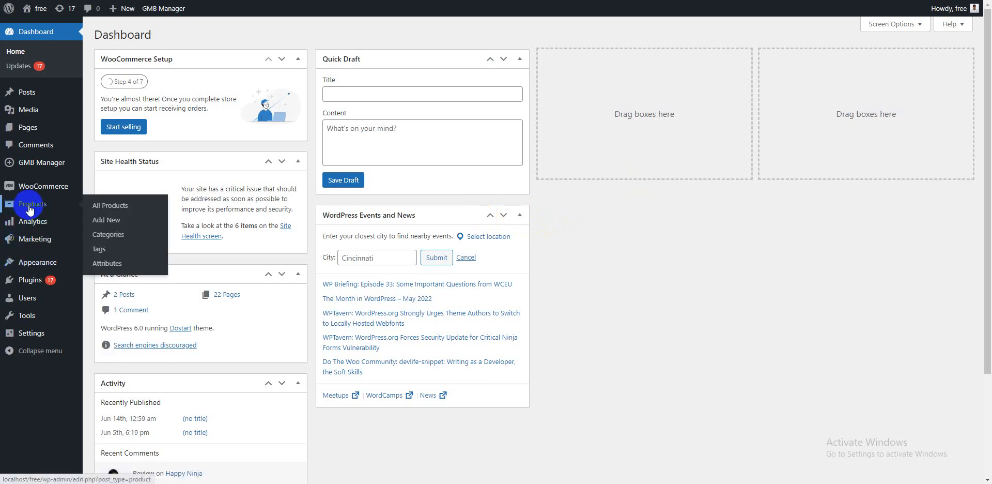
Step: Show the full WooCommerce Products list from the admin sidebar
click(110, 204)
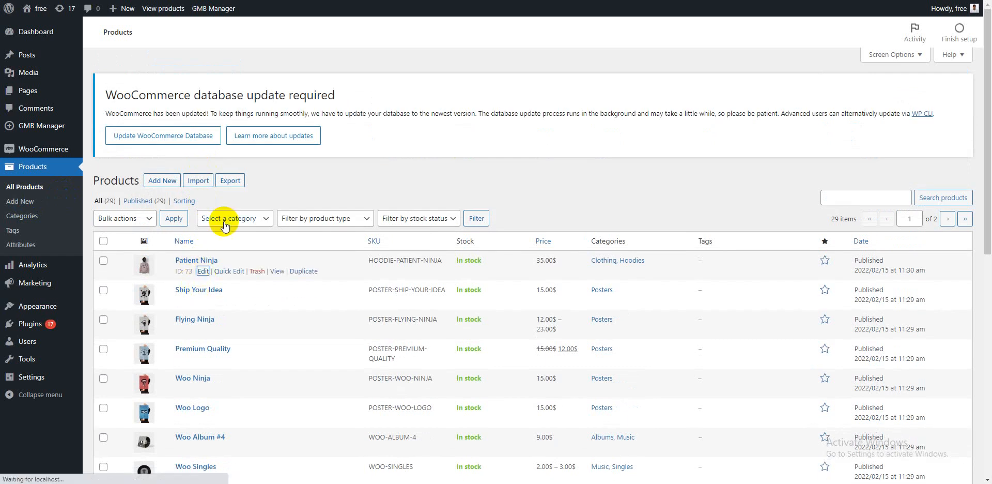
Step: Bring up the Patient Ninja product's edit screen, still in the classic editor
click(203, 271)
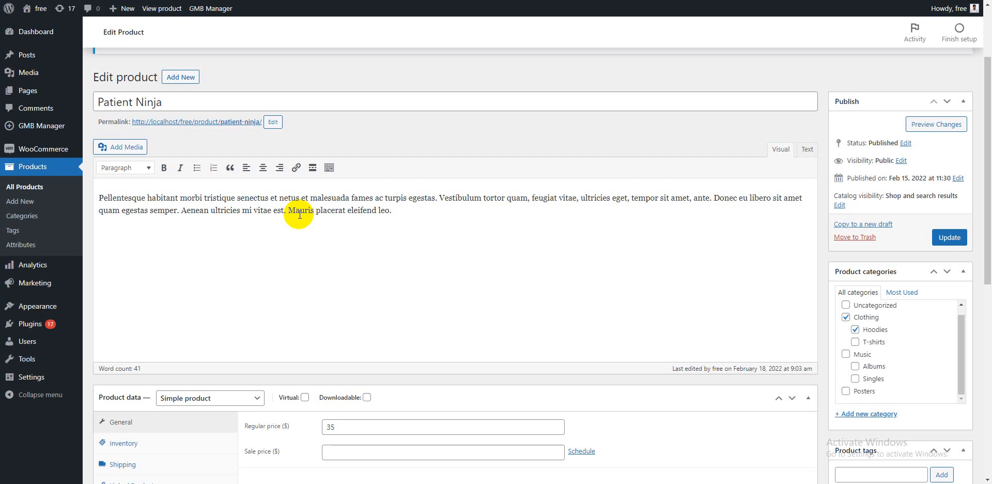
scroll(down, 3)
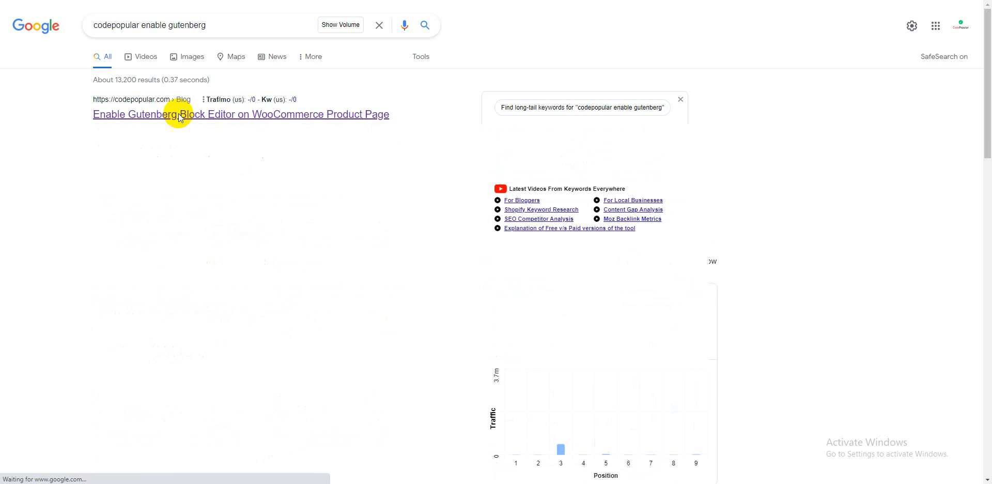
Step: Read the codepopular article's functions.php snippet for Gutenberg on products, then return to the Dashboard
click(179, 115)
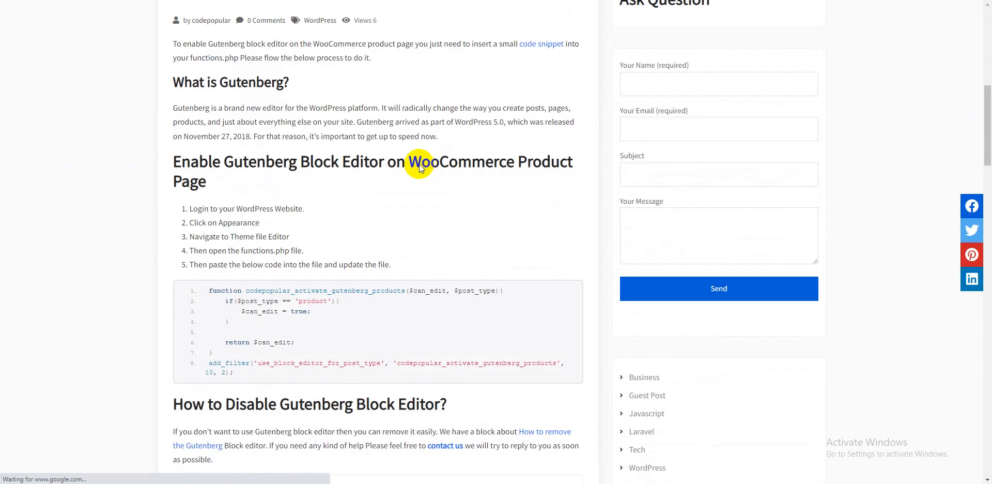
scroll(down, 3)
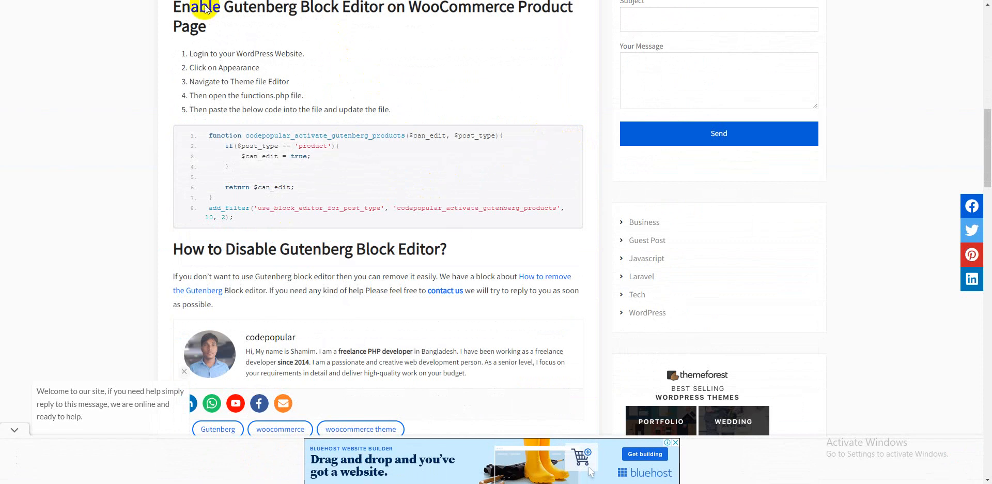
click(39, 8)
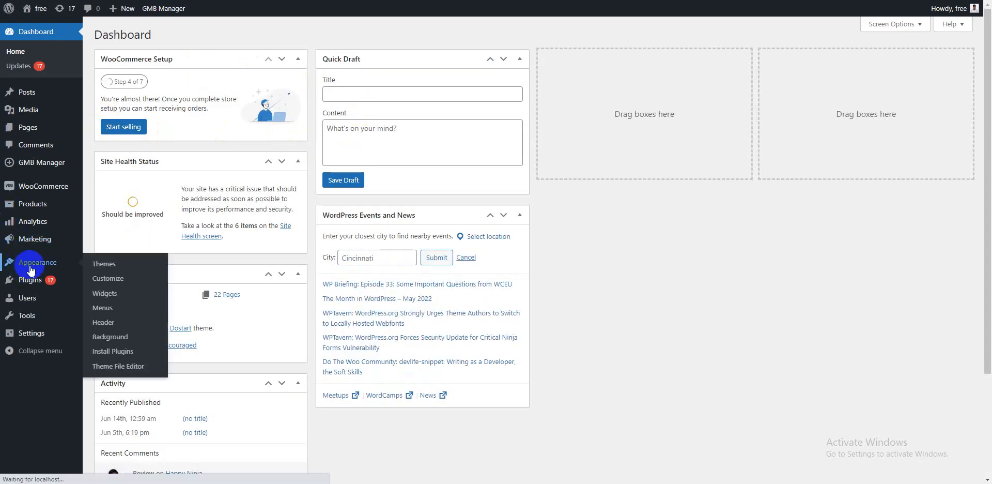
Step: Load Dostart's functions.php in the Theme File Editor via Appearance
click(103, 264)
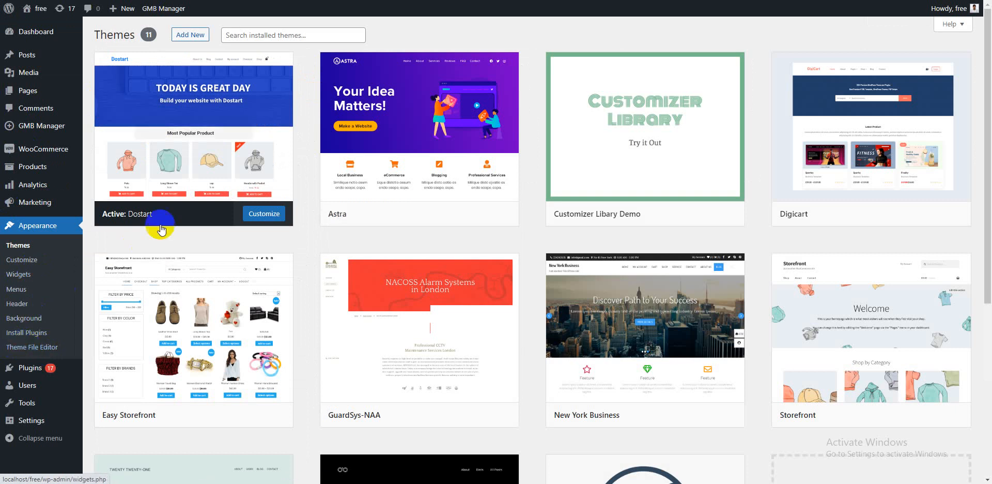
click(32, 347)
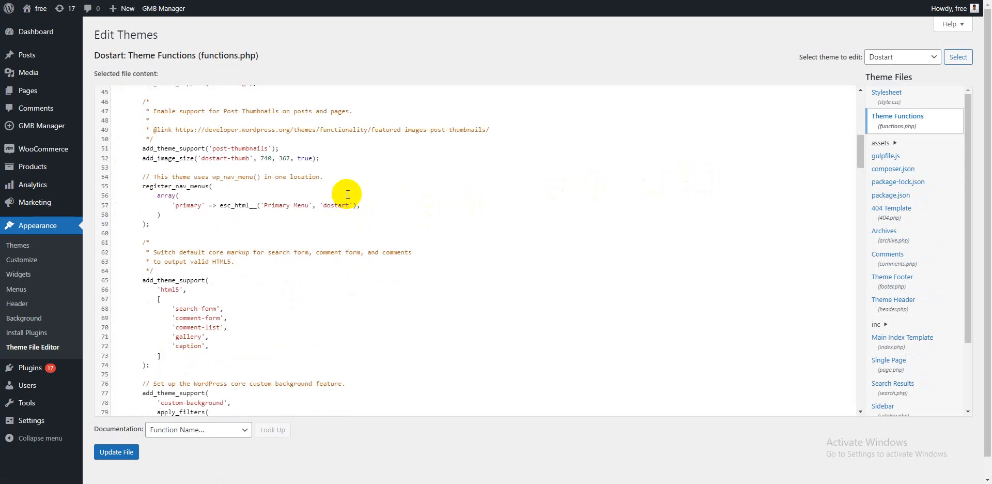
Step: Paste the codepopular block-editor-for-products snippet at the end of functions.php and update the file
scroll(down, 3)
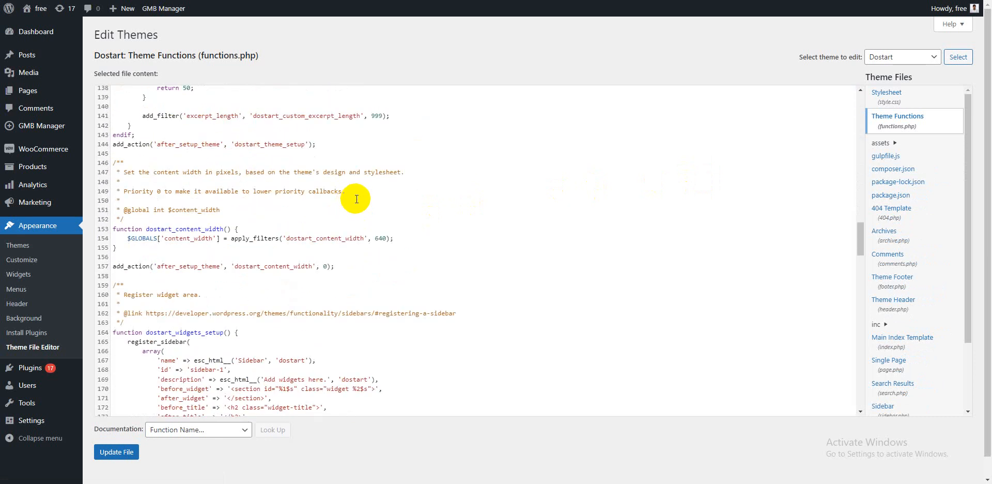
scroll(down, 3)
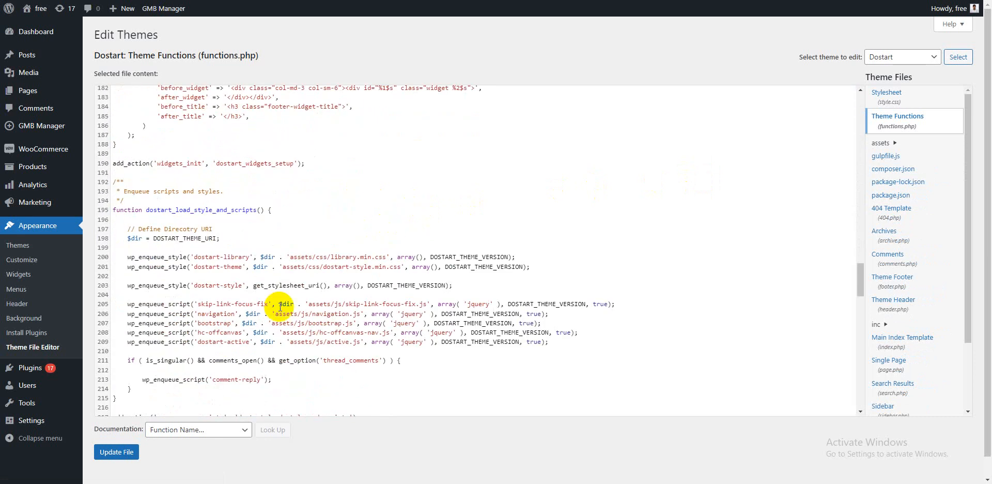
scroll(down, 3)
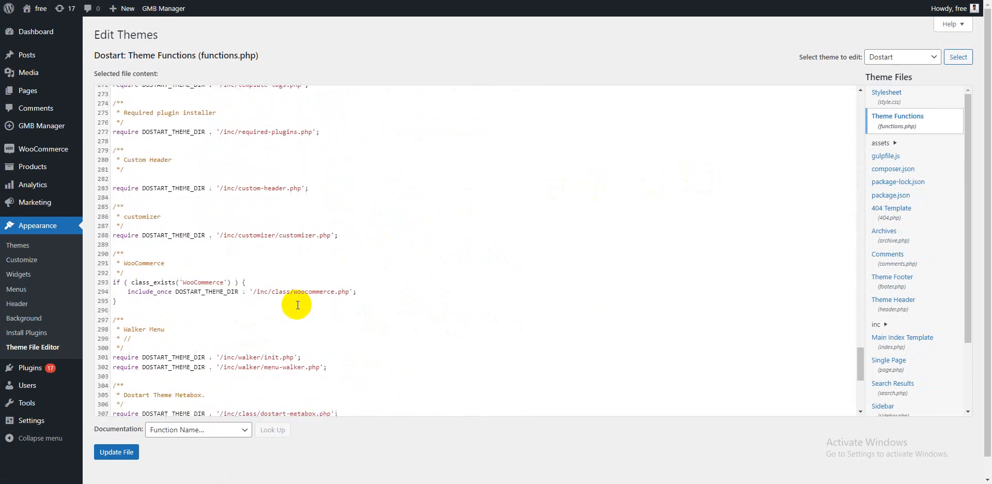
scroll(down, 3)
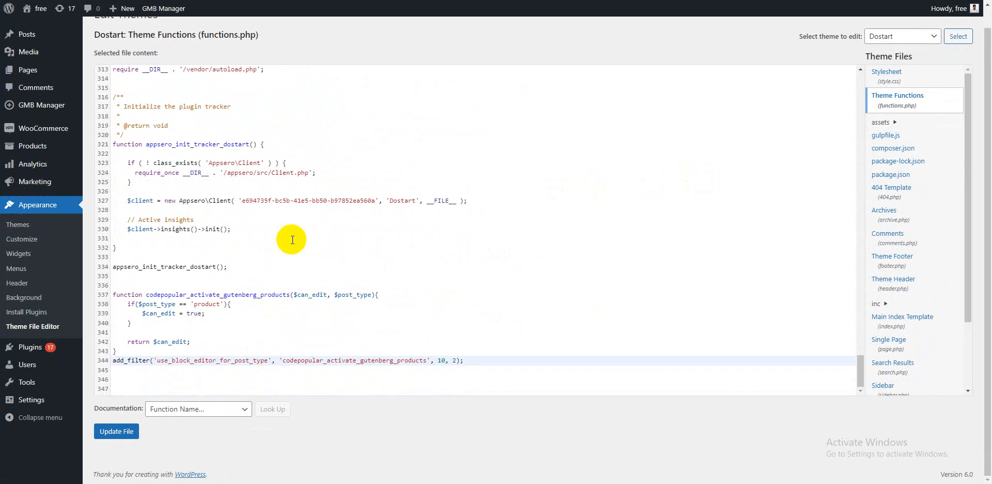
click(116, 431)
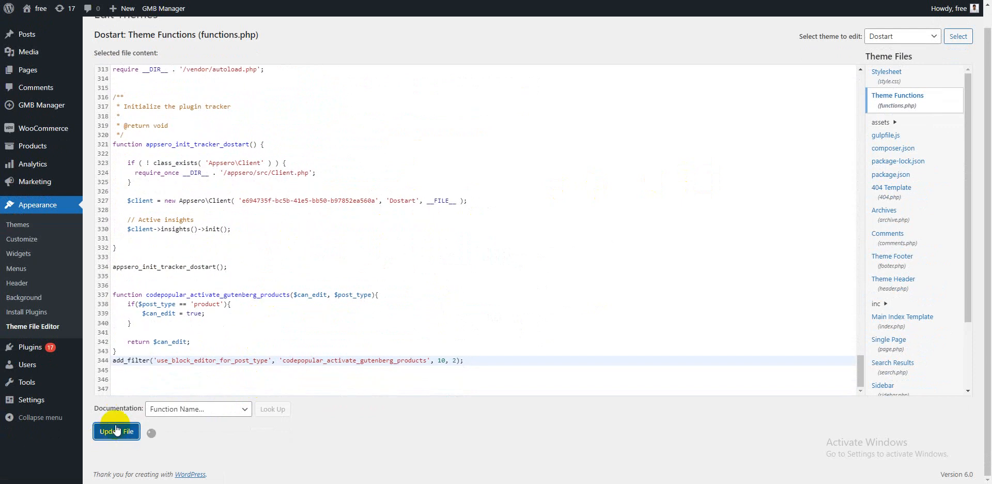
click(117, 430)
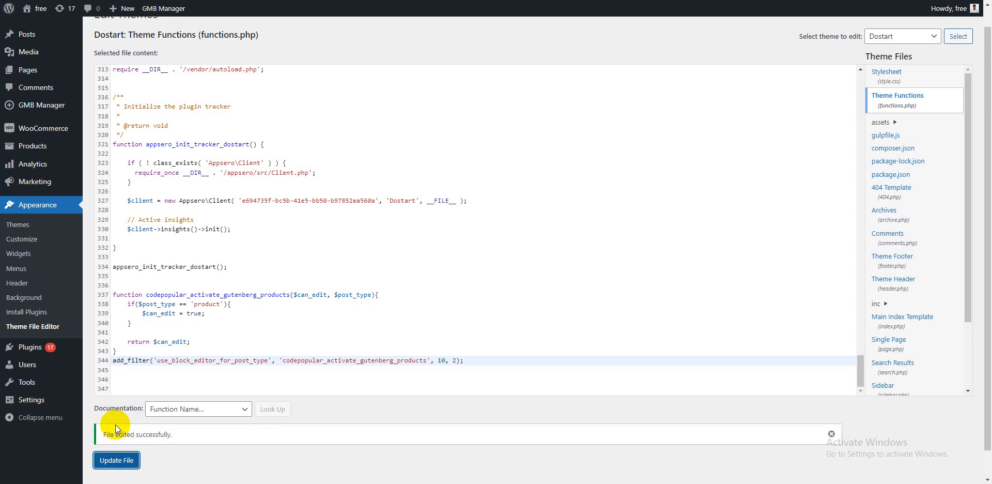